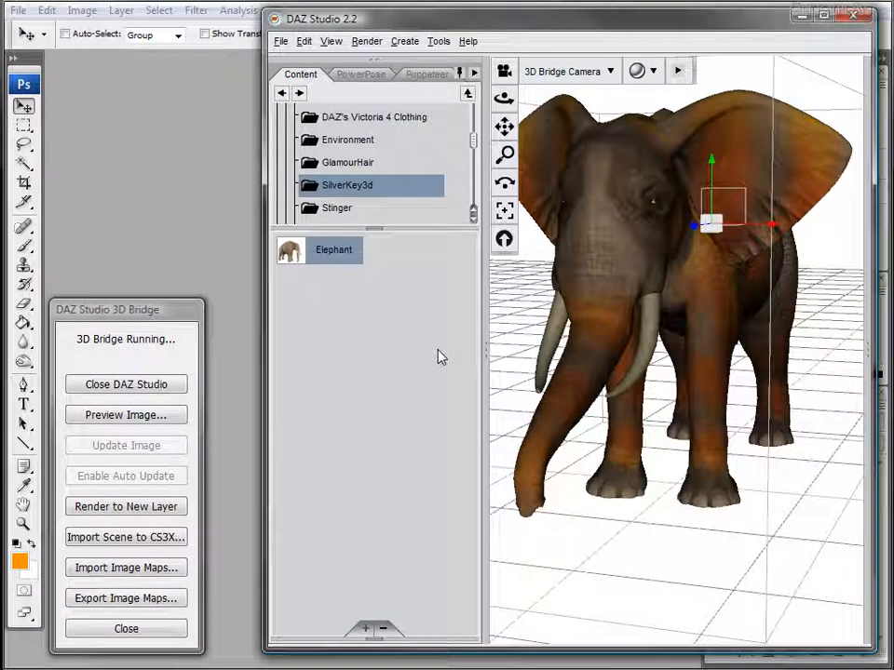
mouse_move(140, 258)
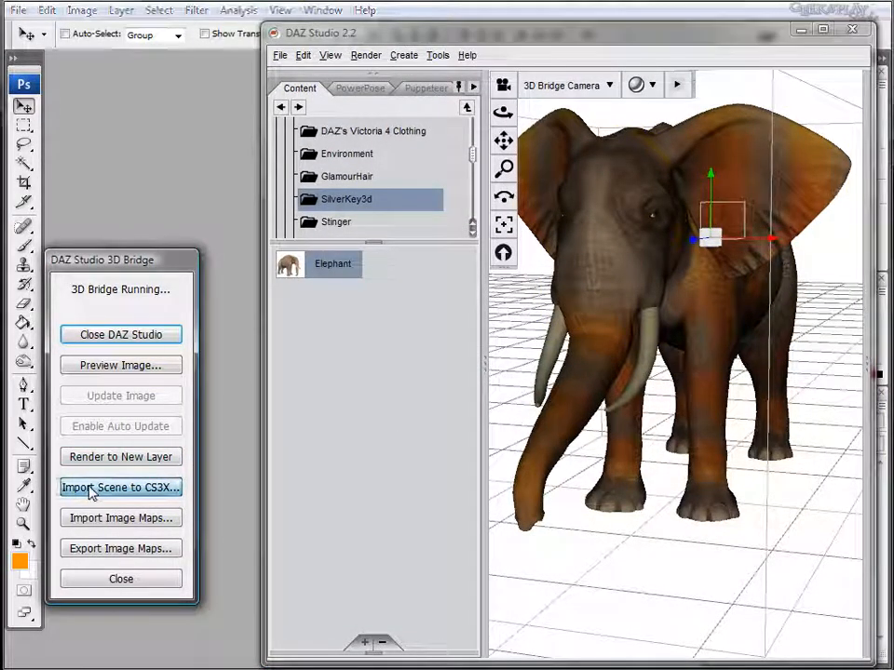
- Export the elephant scene to Photoshop as Universal 3D with 1024 maps, lights and cameras
left_click(120, 487)
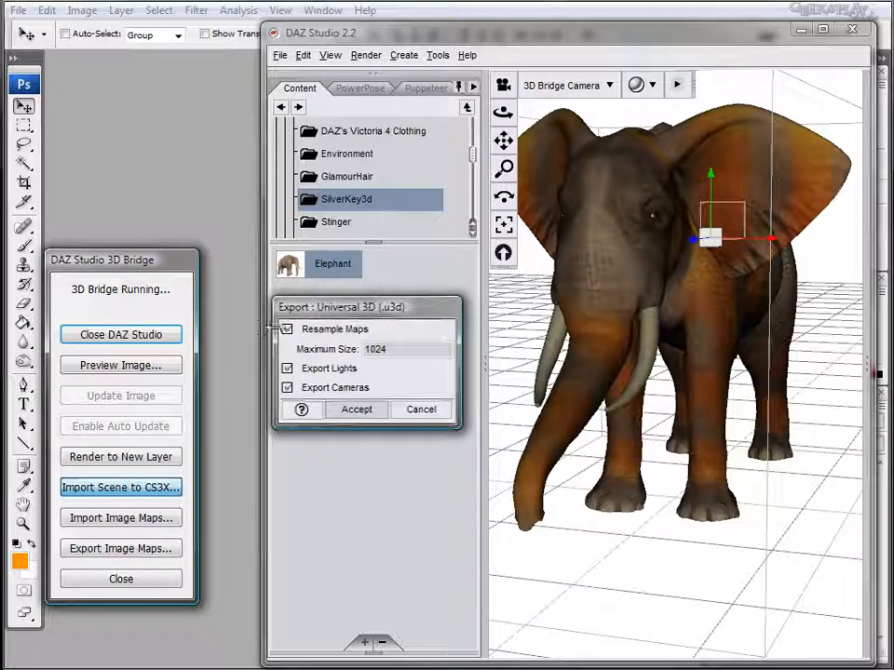
mouse_move(419, 339)
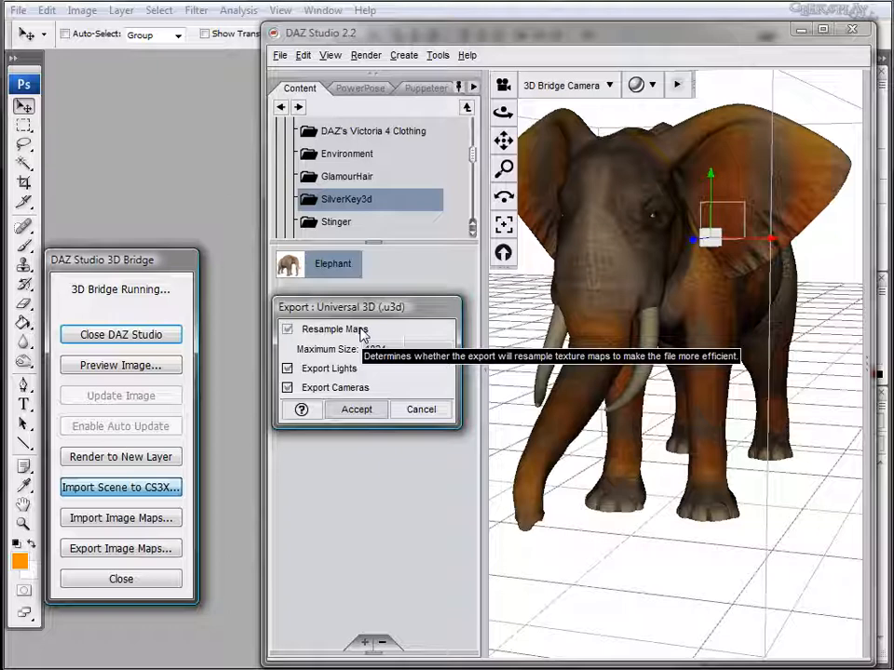
left_click(287, 328)
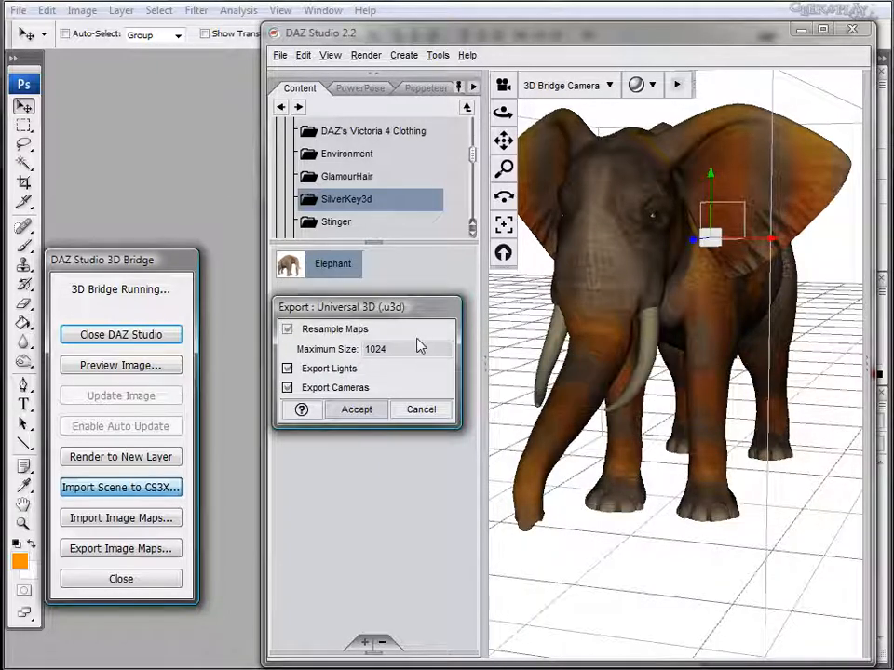
mouse_move(392, 349)
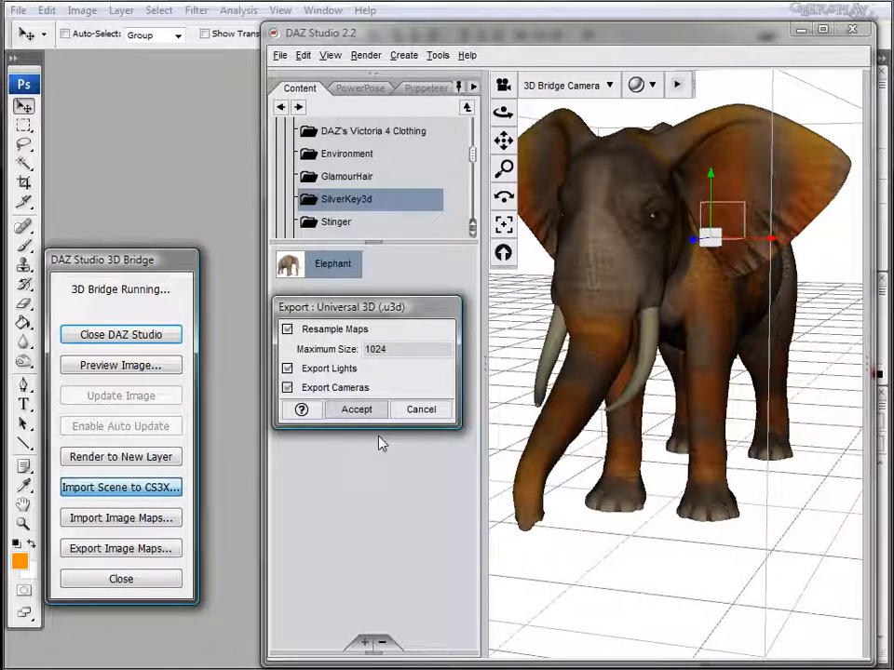
left_click(356, 410)
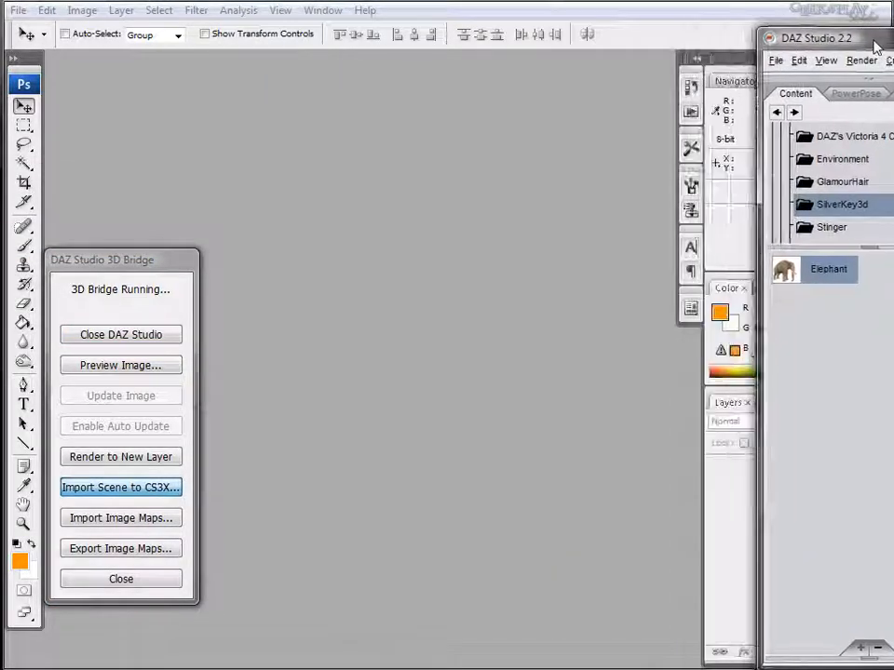
- Move the DAZ Studio window aside so psbridgescene.u3d opens in Photoshop
left_click(121, 487)
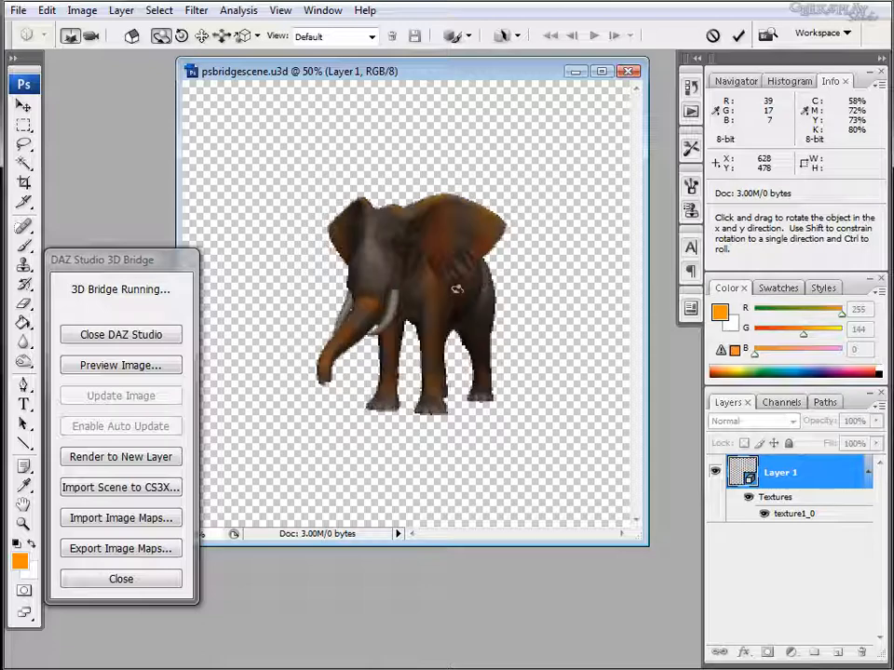
- Rotate the elephant into a three-quarter view and apply the 3D transformation
left_click_drag(457, 288, 372, 298)
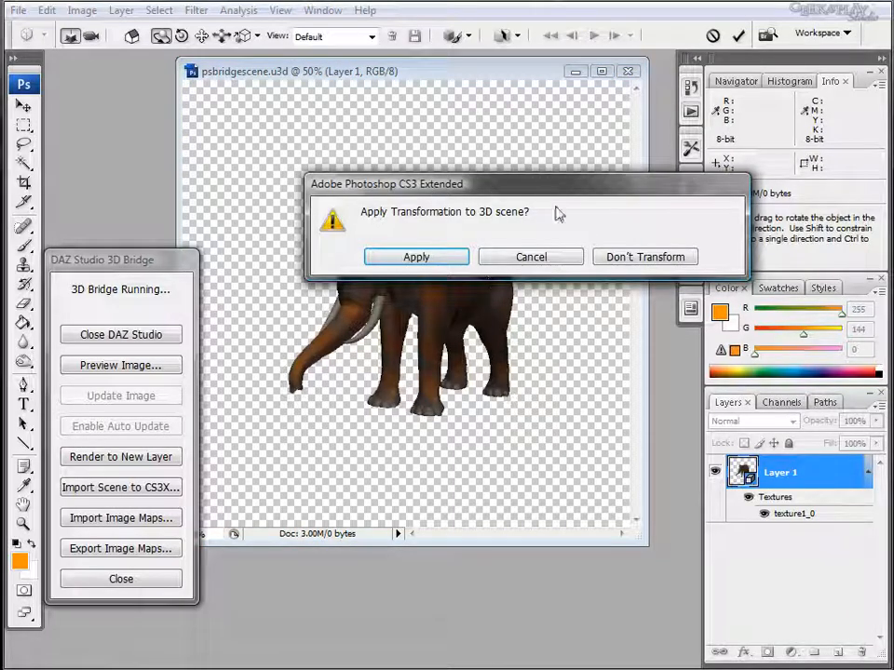
left_click(416, 256)
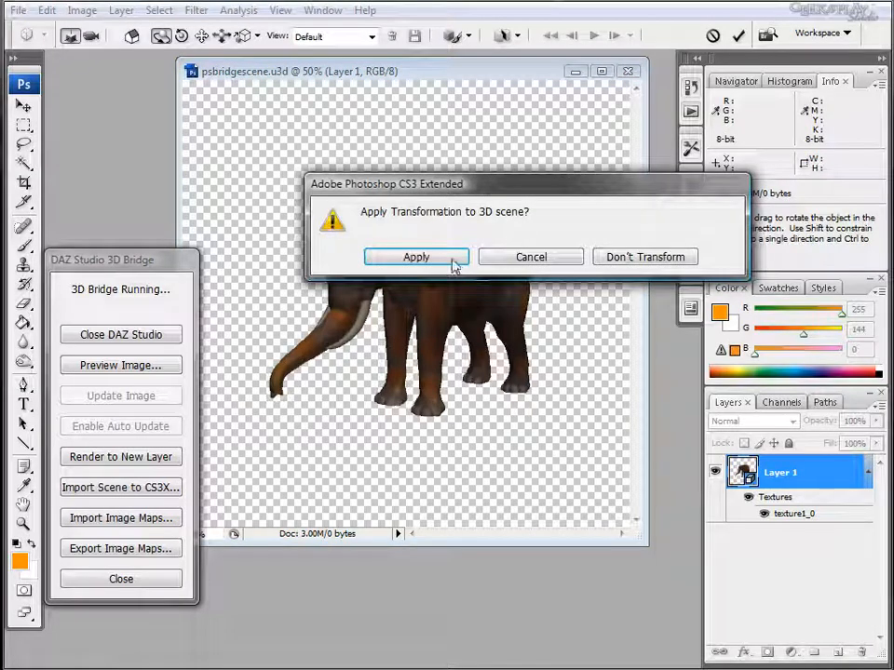
left_click(416, 256)
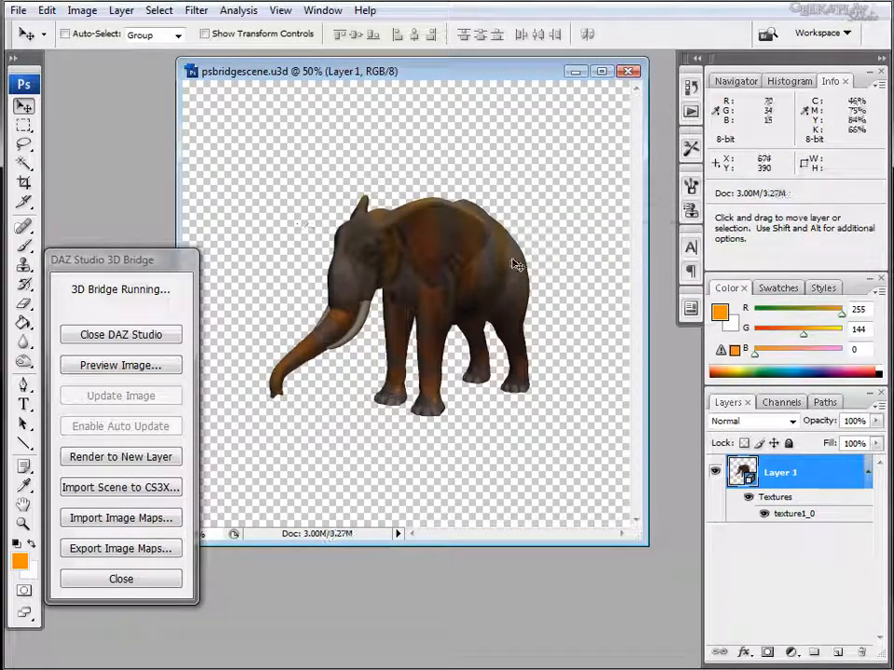
mouse_move(835, 481)
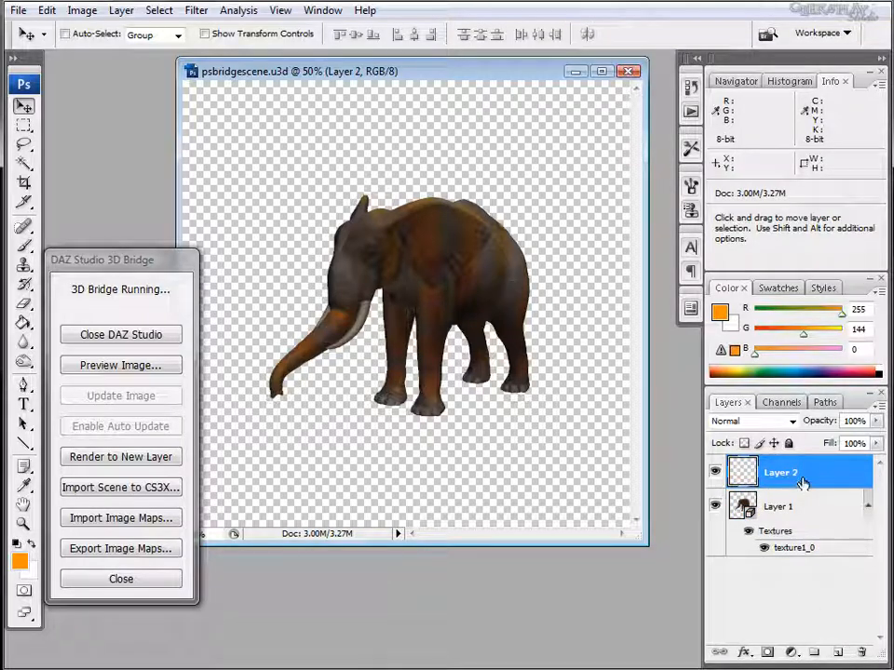
- Move Layer 2 beneath the elephant layer
left_click_drag(780, 473, 780, 540)
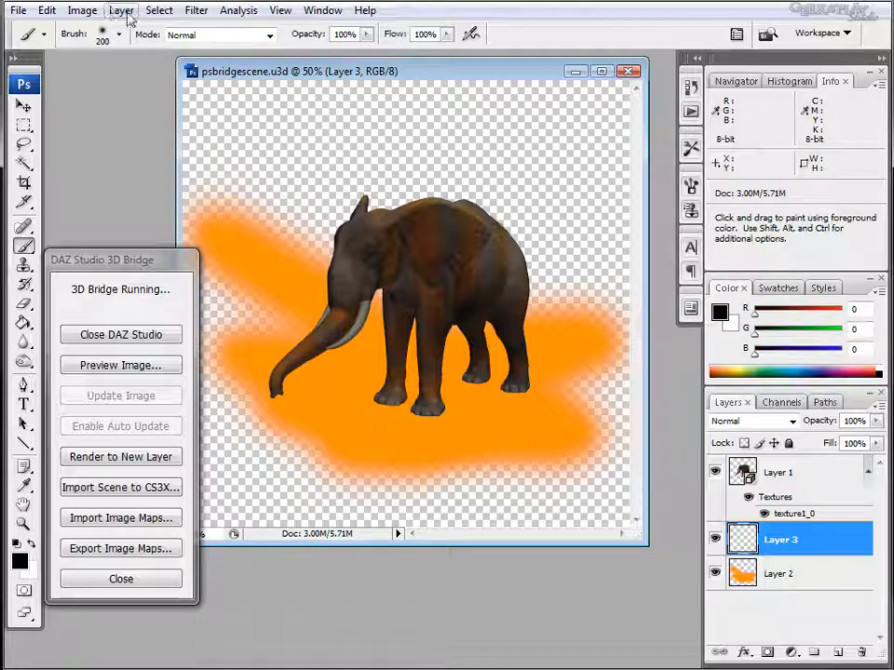
- Render clouds on Layer 3, blend them in Overlay mode, and select the elephant layer
left_click(238, 10)
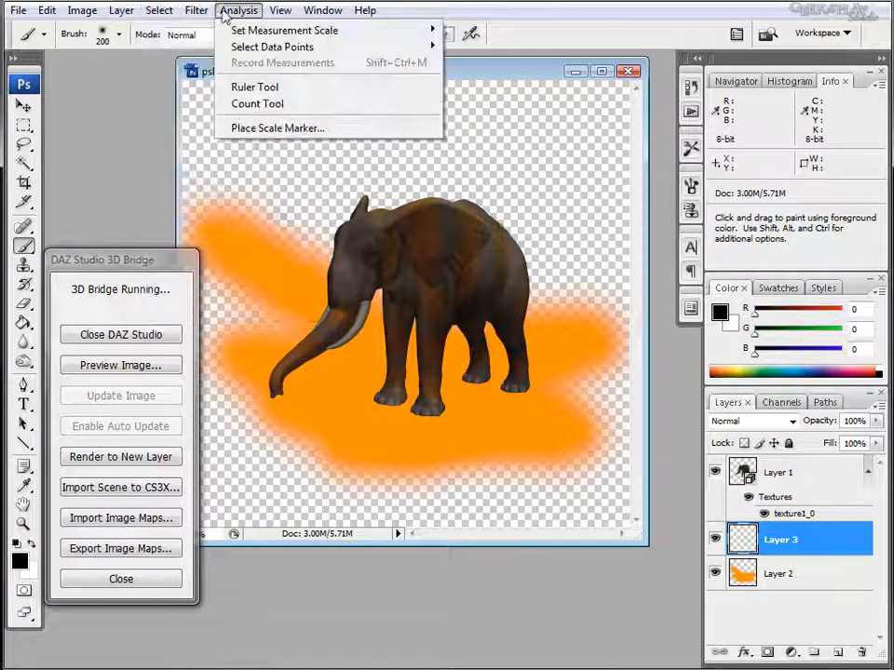
left_click(195, 10)
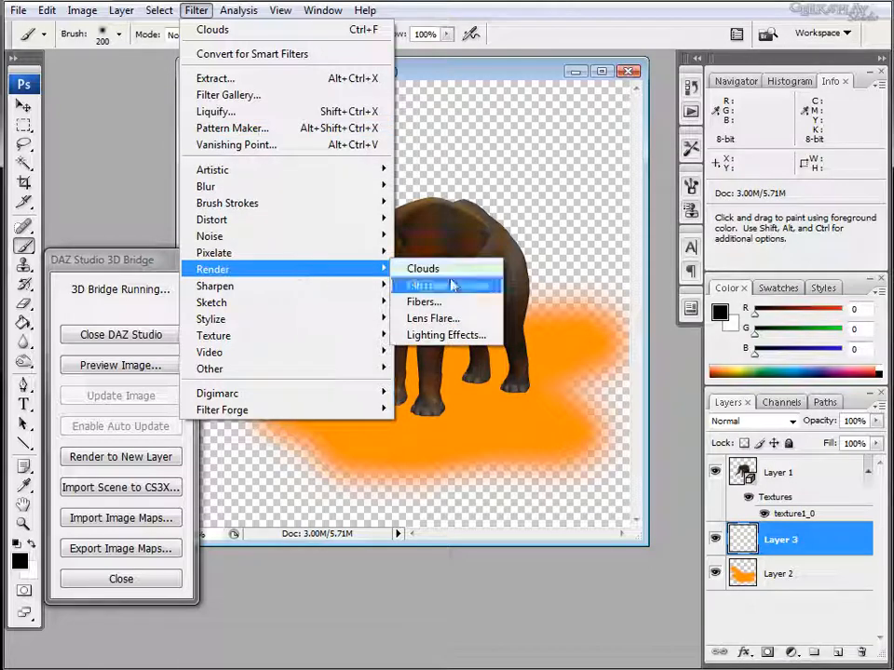
left_click(422, 268)
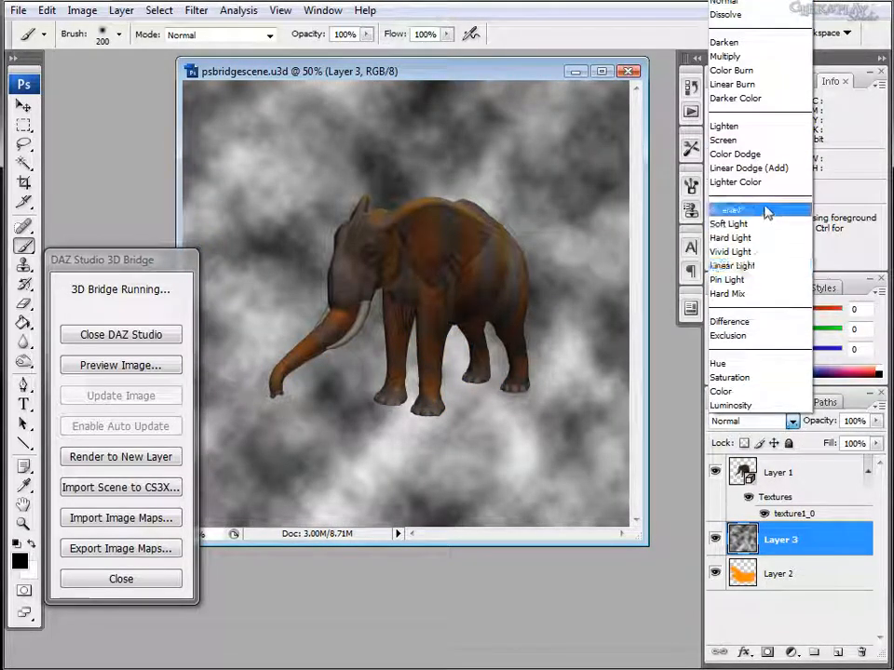
left_click(731, 209)
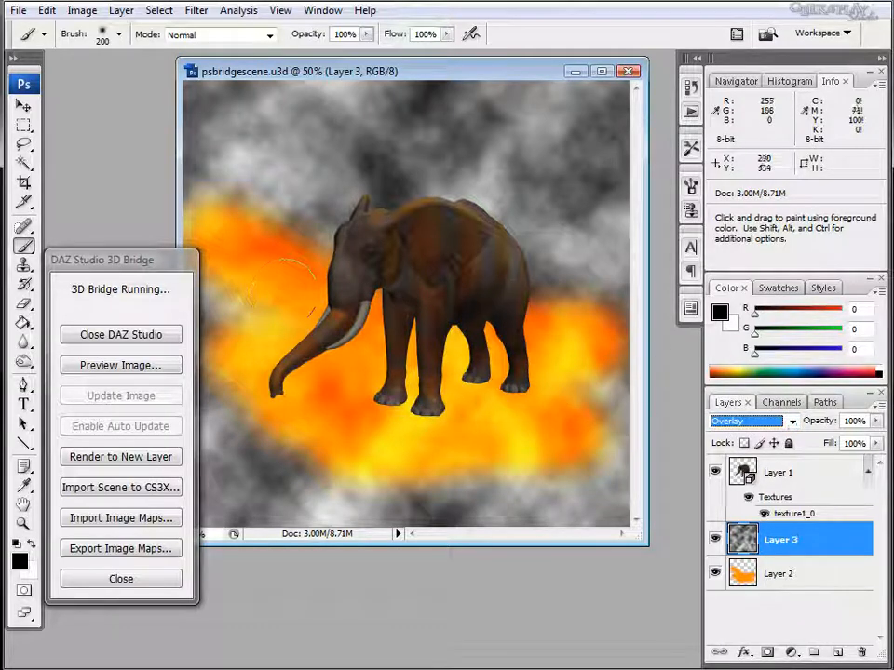
mouse_move(883, 526)
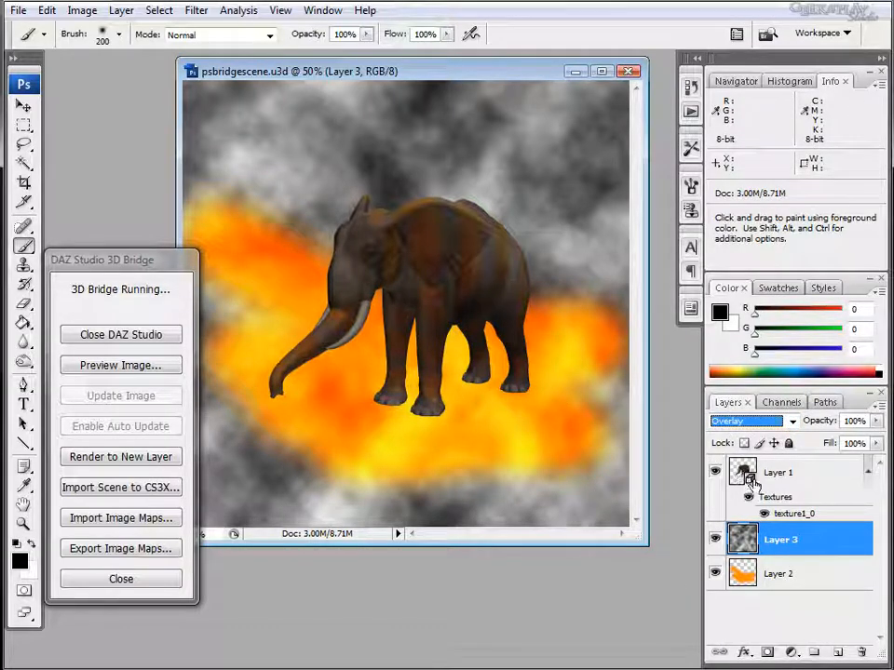
left_click(780, 472)
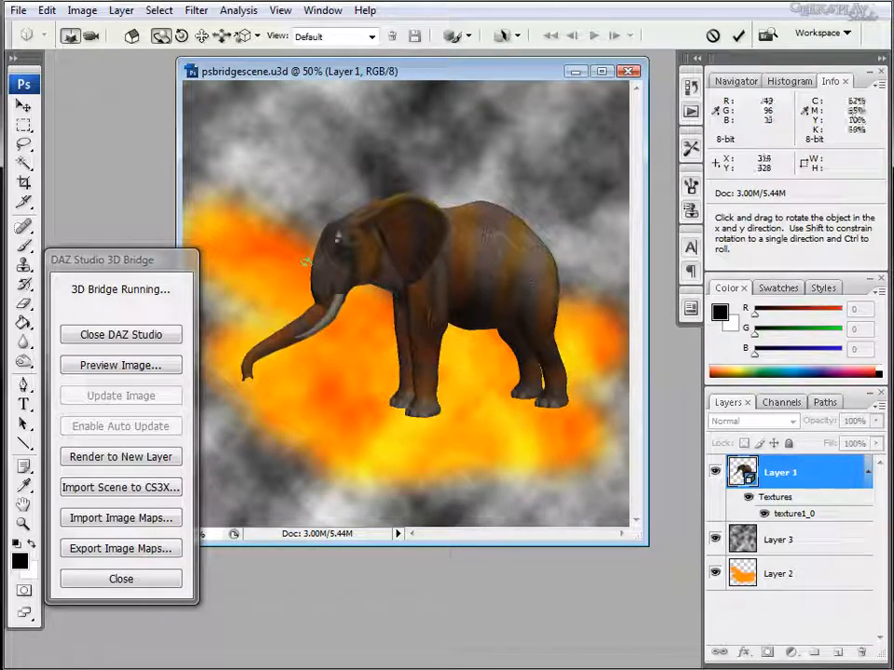
- Spin the elephant through three rotations until its trunk faces right
left_click_drag(308, 261, 549, 419)
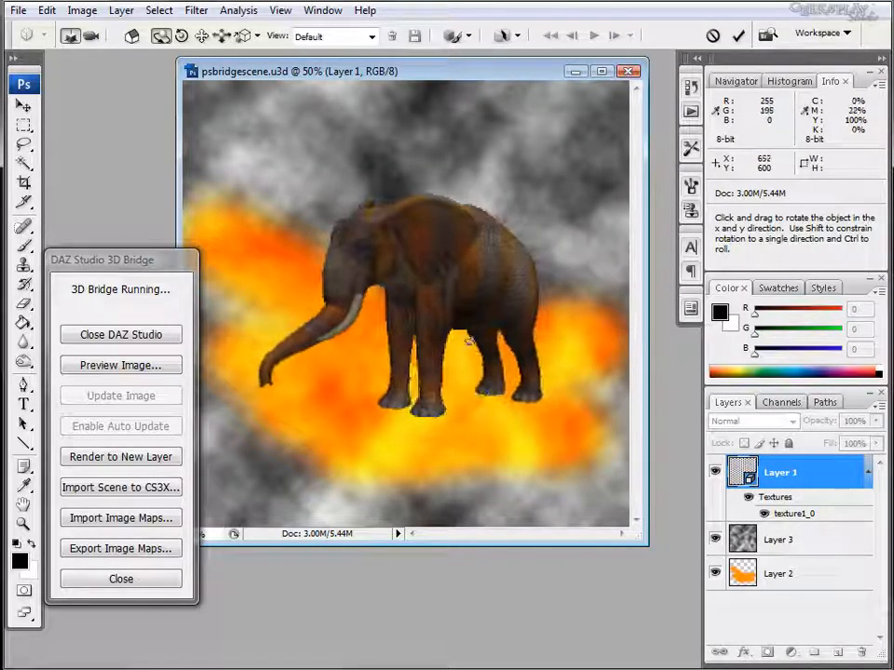
left_click_drag(470, 340, 456, 331)
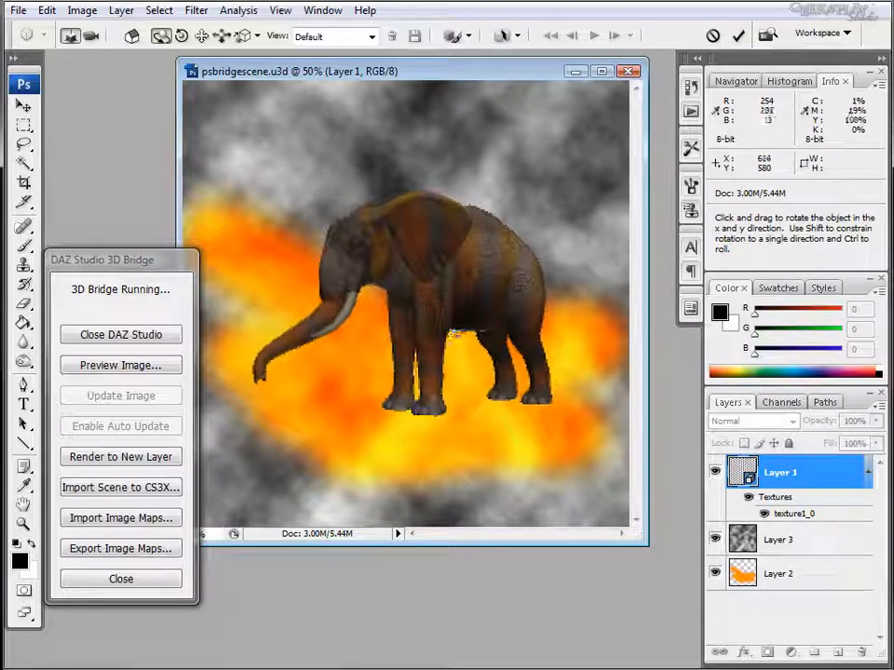
left_click_drag(452, 326, 359, 366)
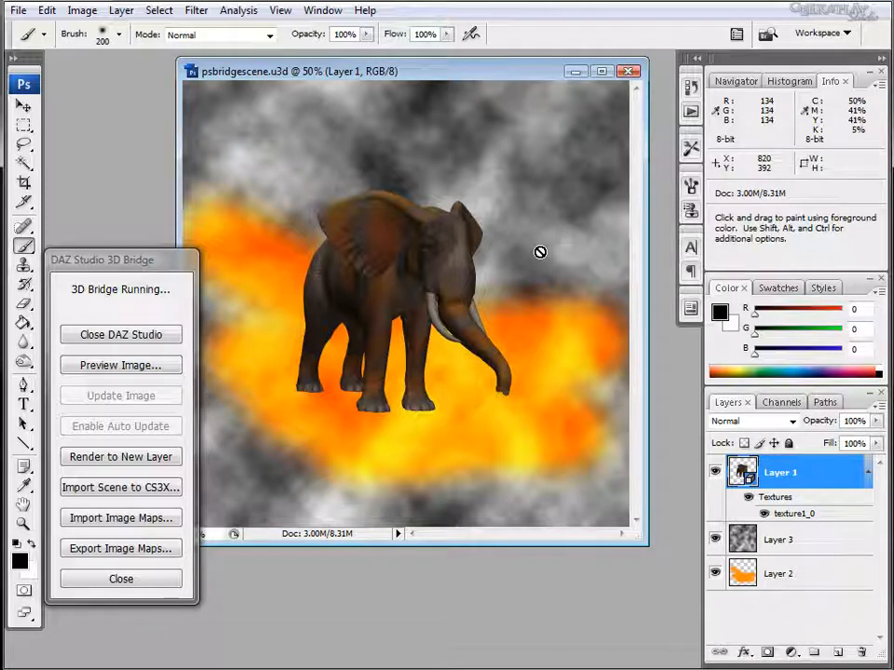
mouse_move(647, 335)
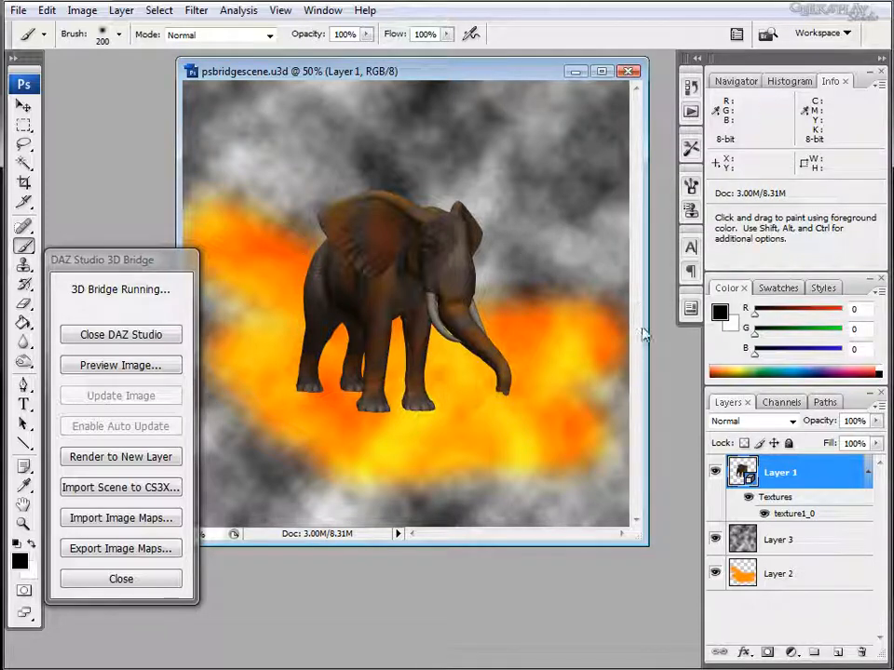
mouse_move(572, 300)
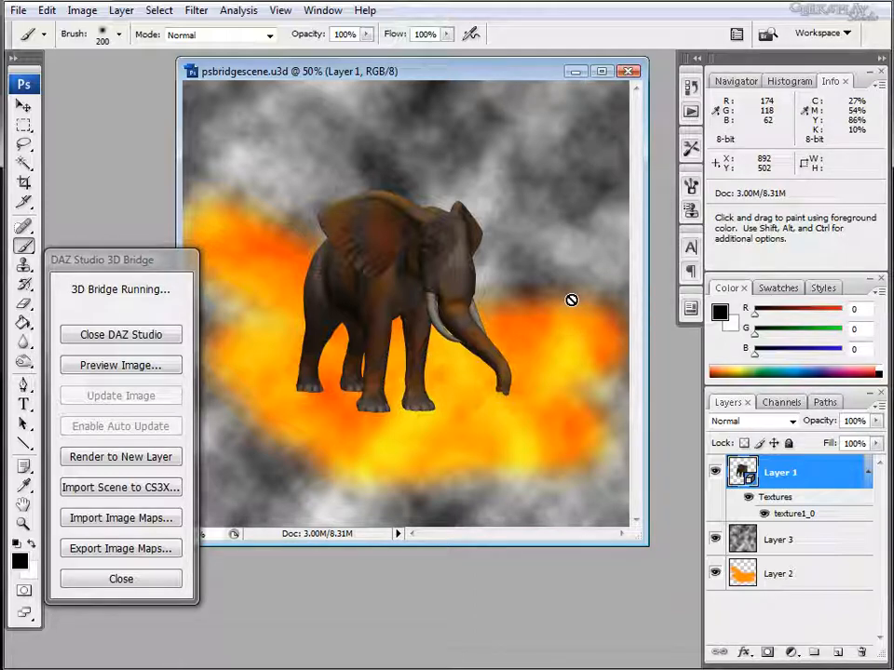
mouse_move(608, 434)
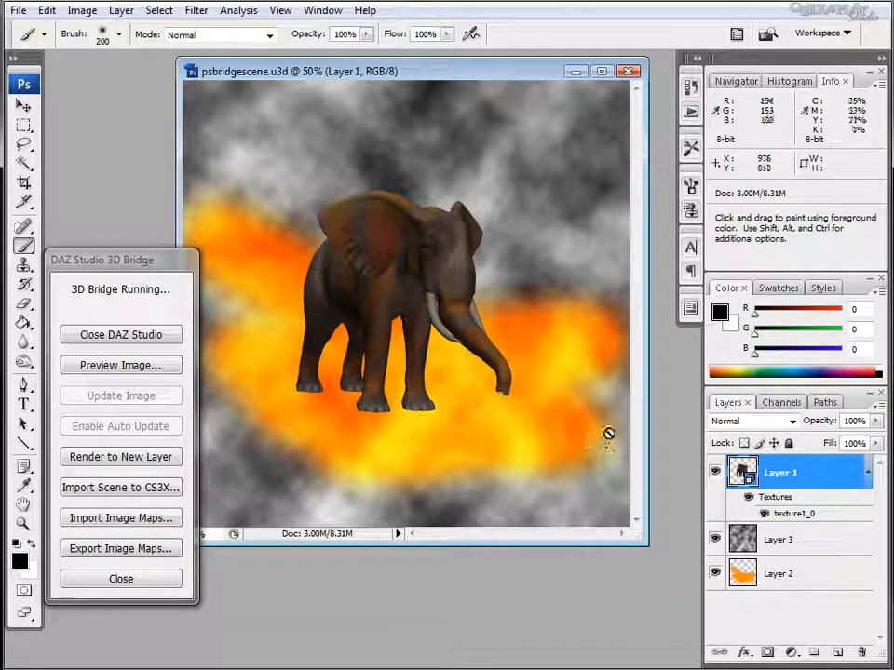
mouse_move(626, 404)
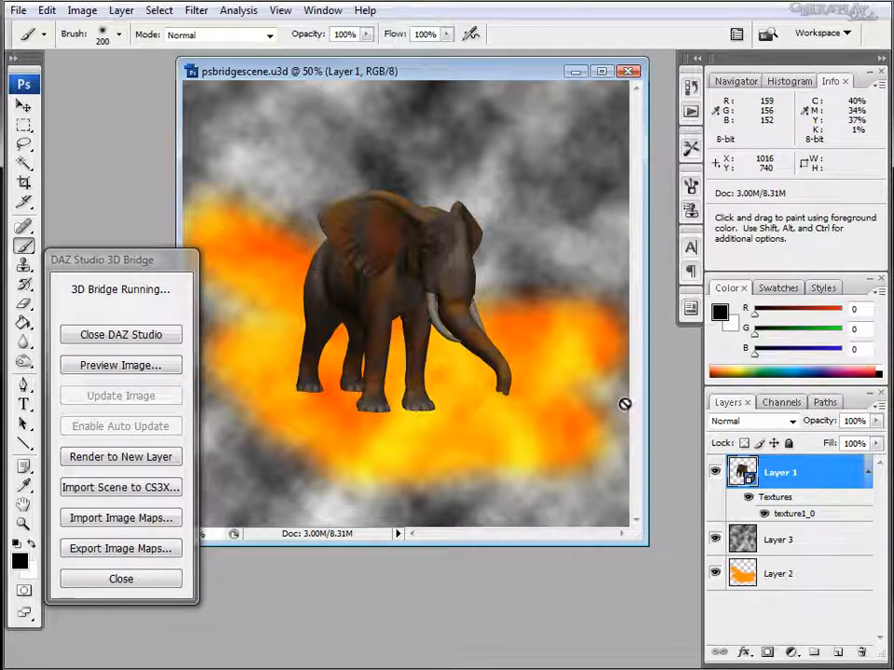
mouse_move(298, 260)
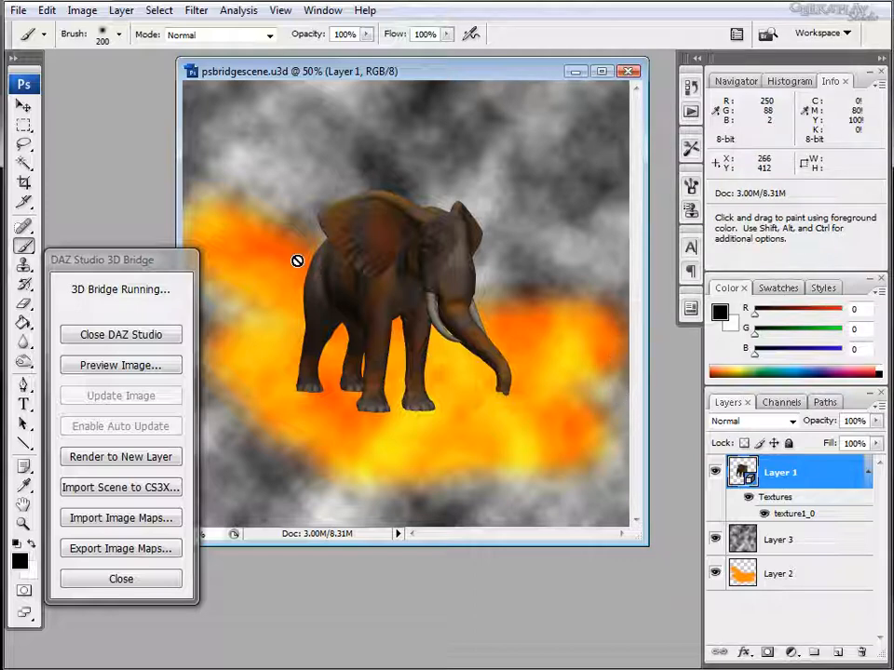
mouse_move(659, 482)
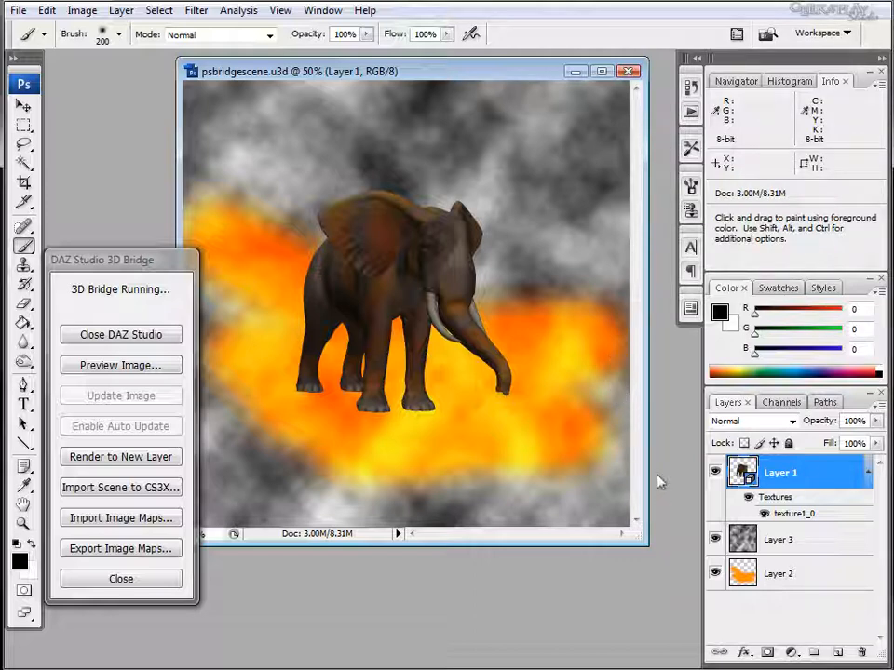
mouse_move(601, 396)
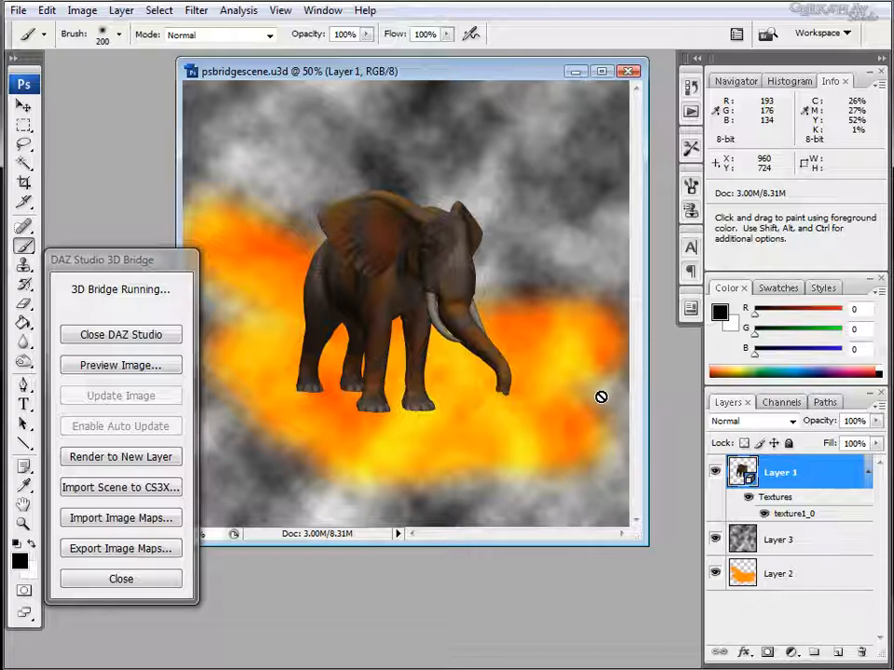
mouse_move(600, 398)
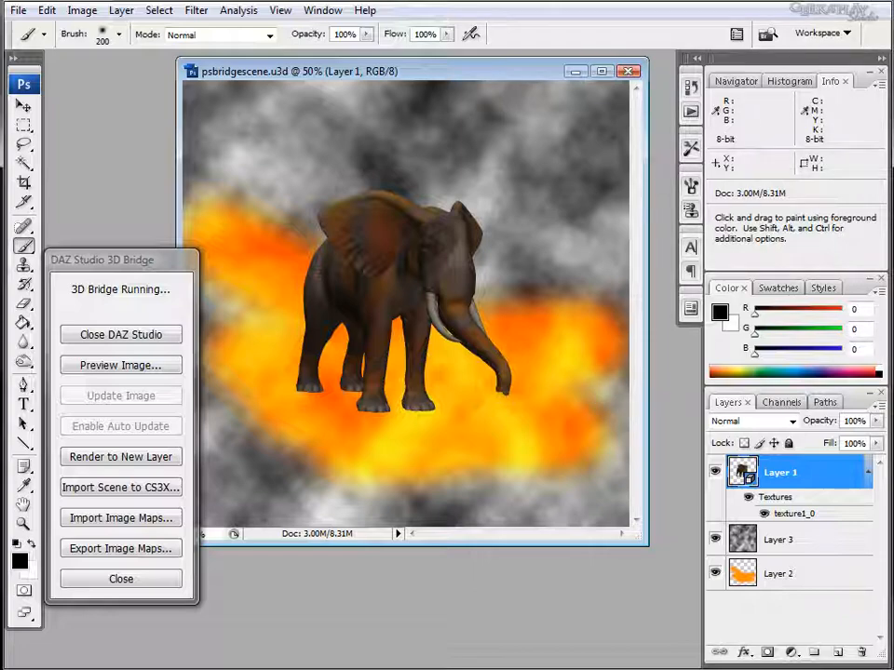